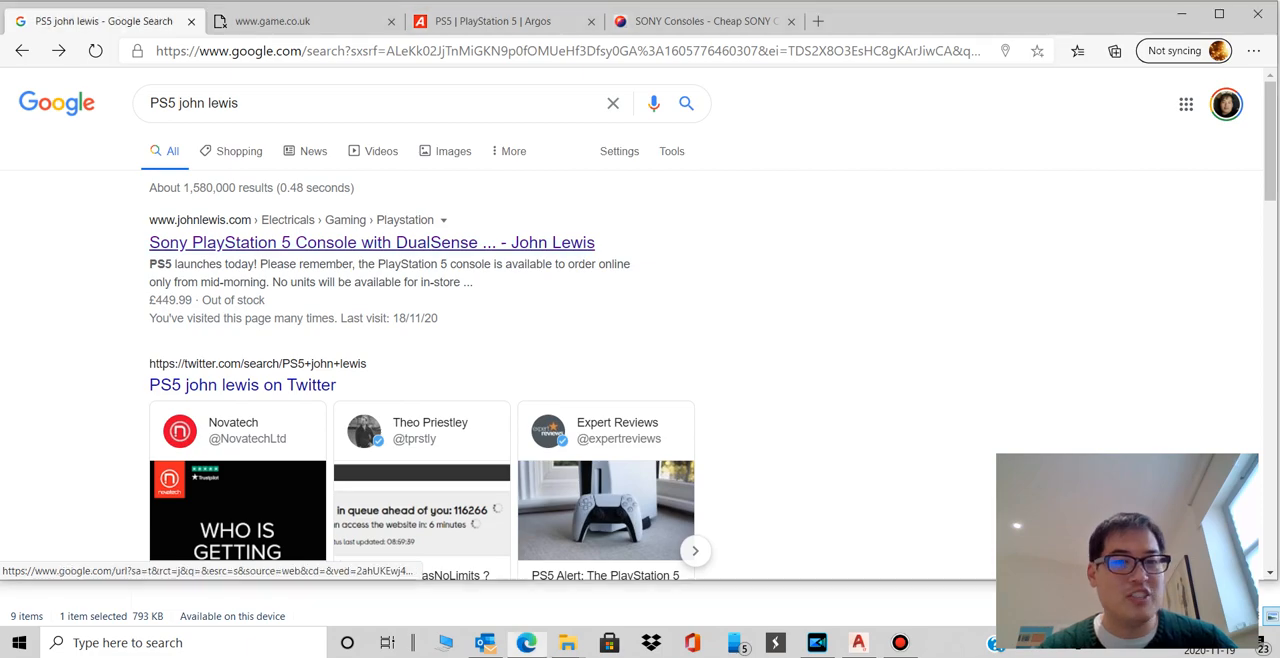
# View the John Lewis PS5 console listing at £449.99 down to its Out of stock button.
pyautogui.click(370, 242)
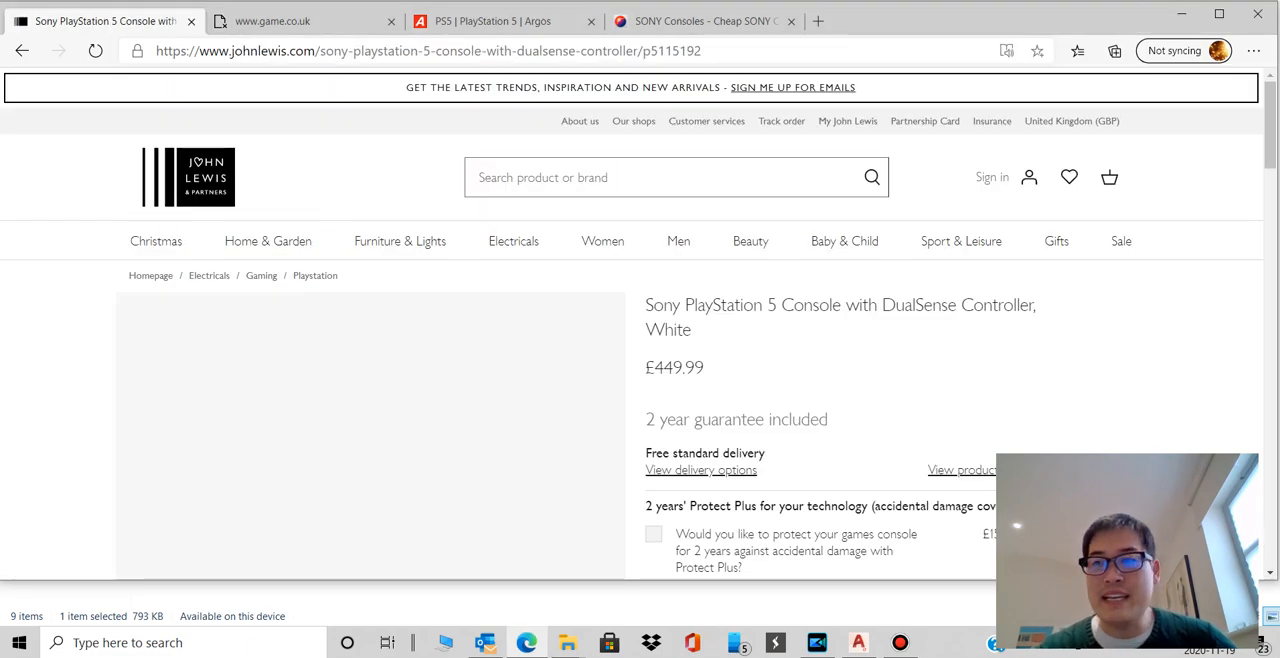
pyautogui.scroll(-3)
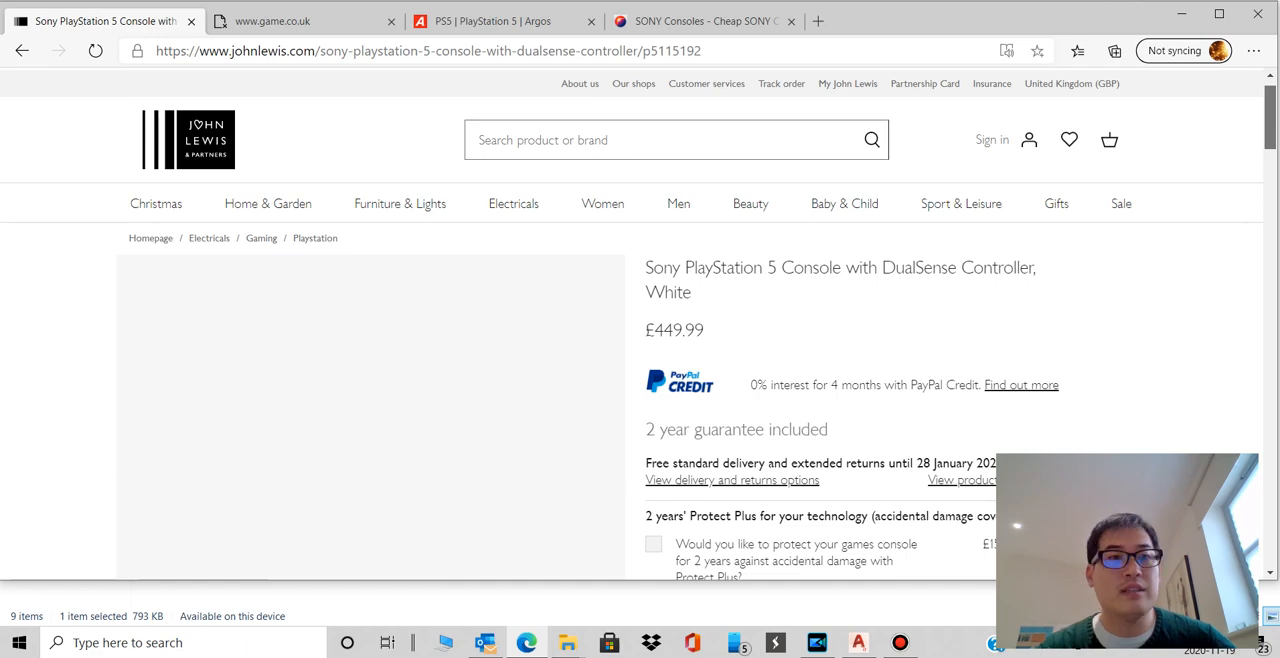
pyautogui.scroll(-3)
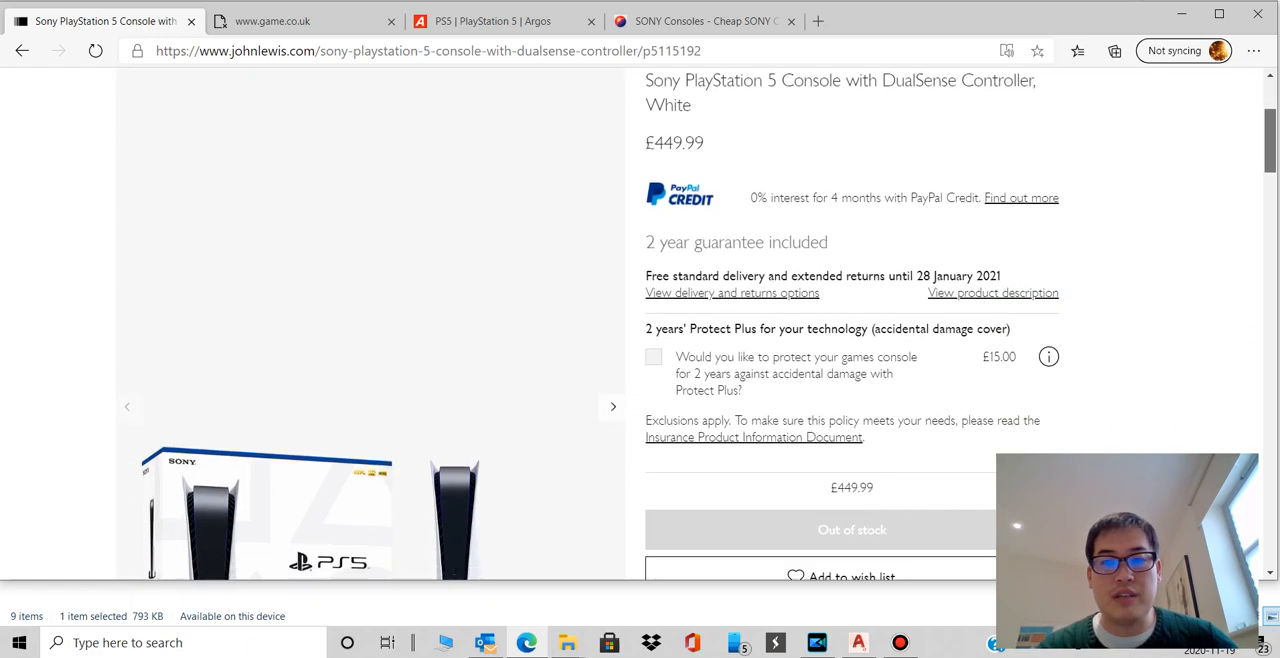
pyautogui.scroll(-3)
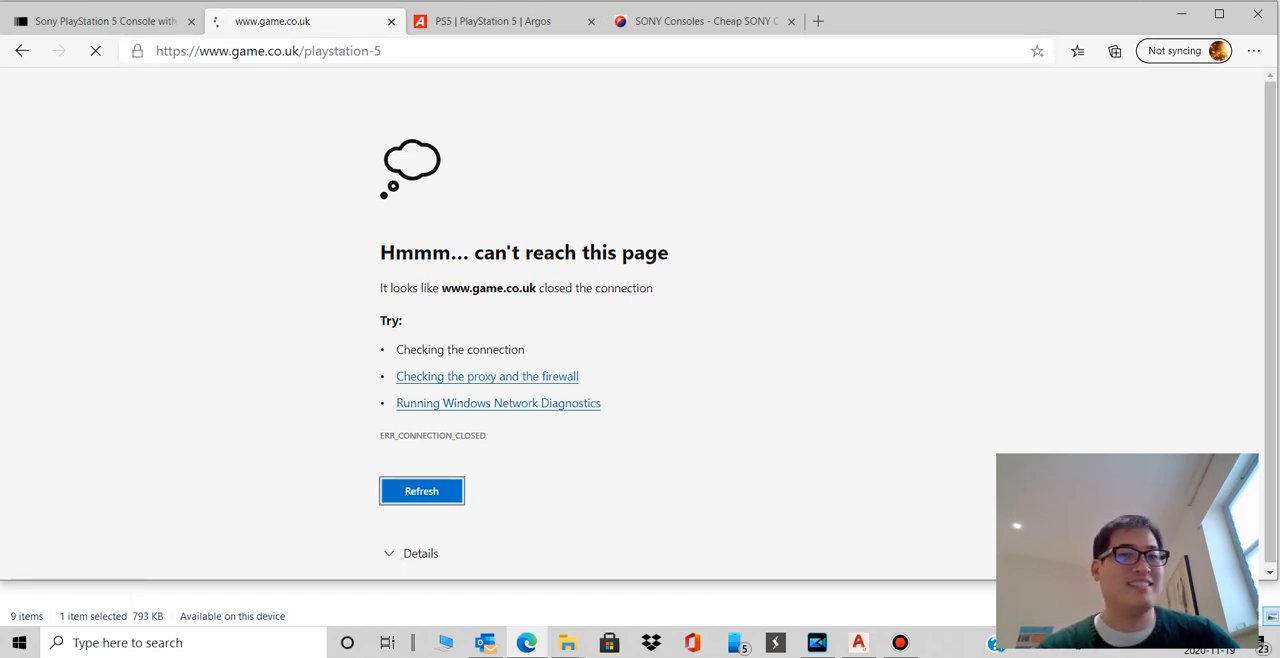
pyautogui.moveTo(504, 20)
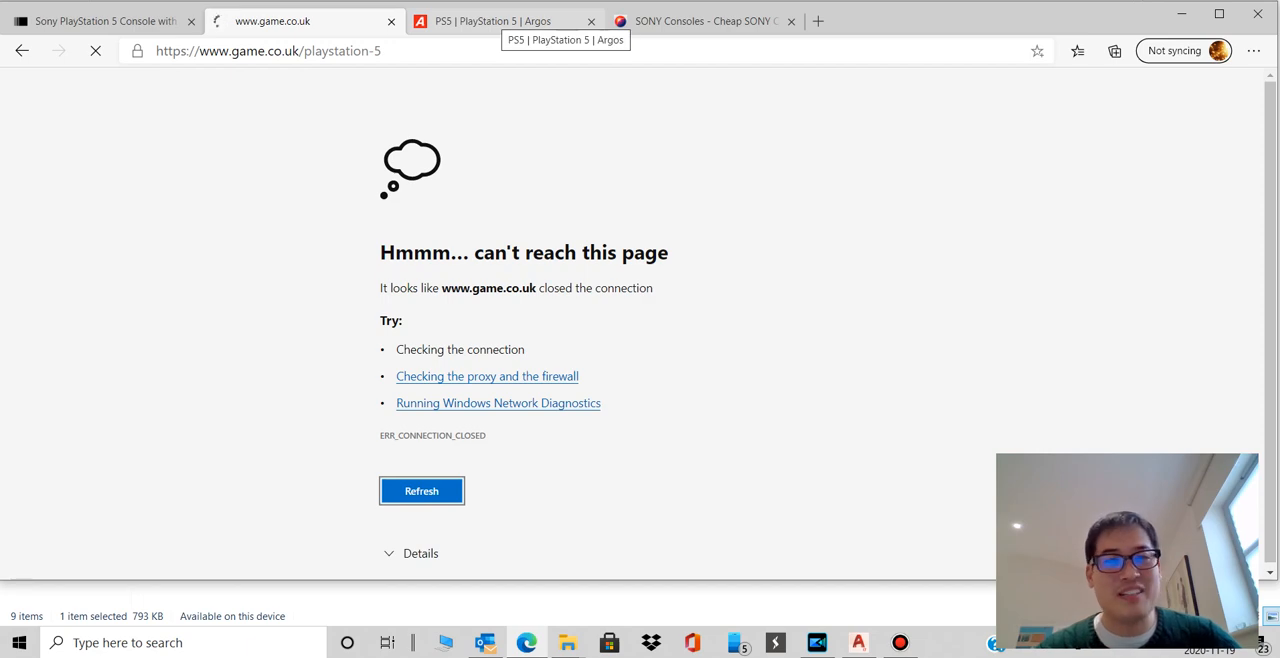
# Switch to the Argos PS5 no-launch-stock page, then the Currys Sony consoles results.
pyautogui.click(510, 20)
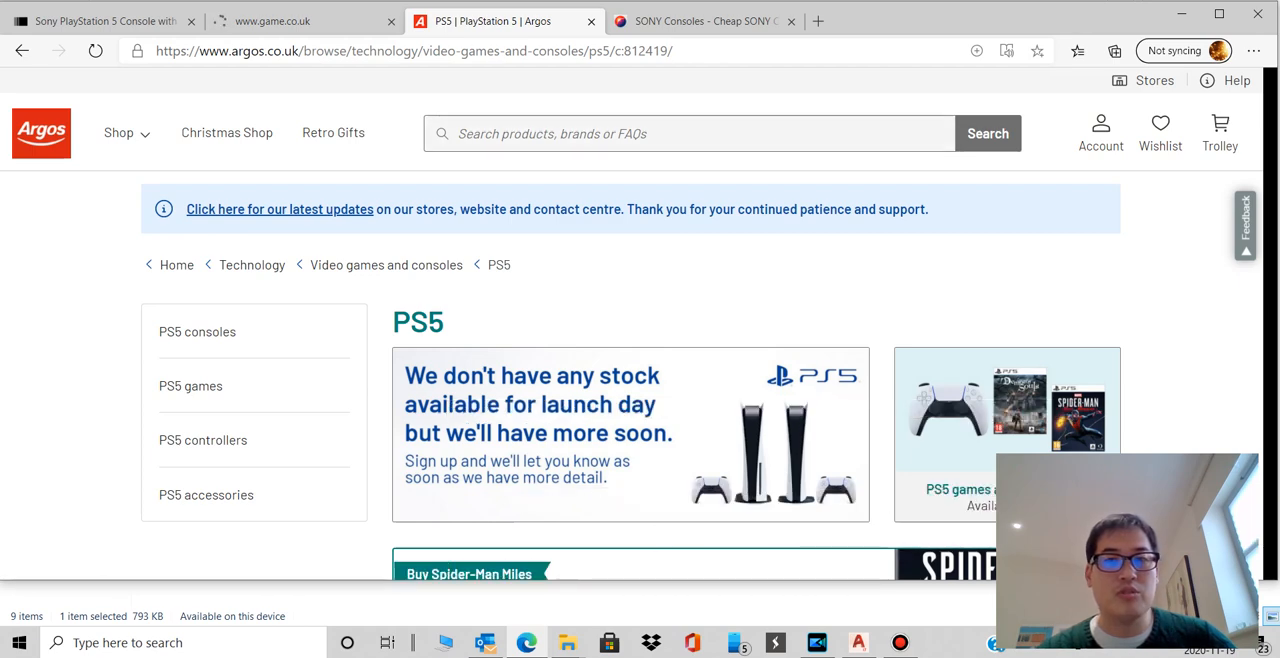
pyautogui.click(716, 20)
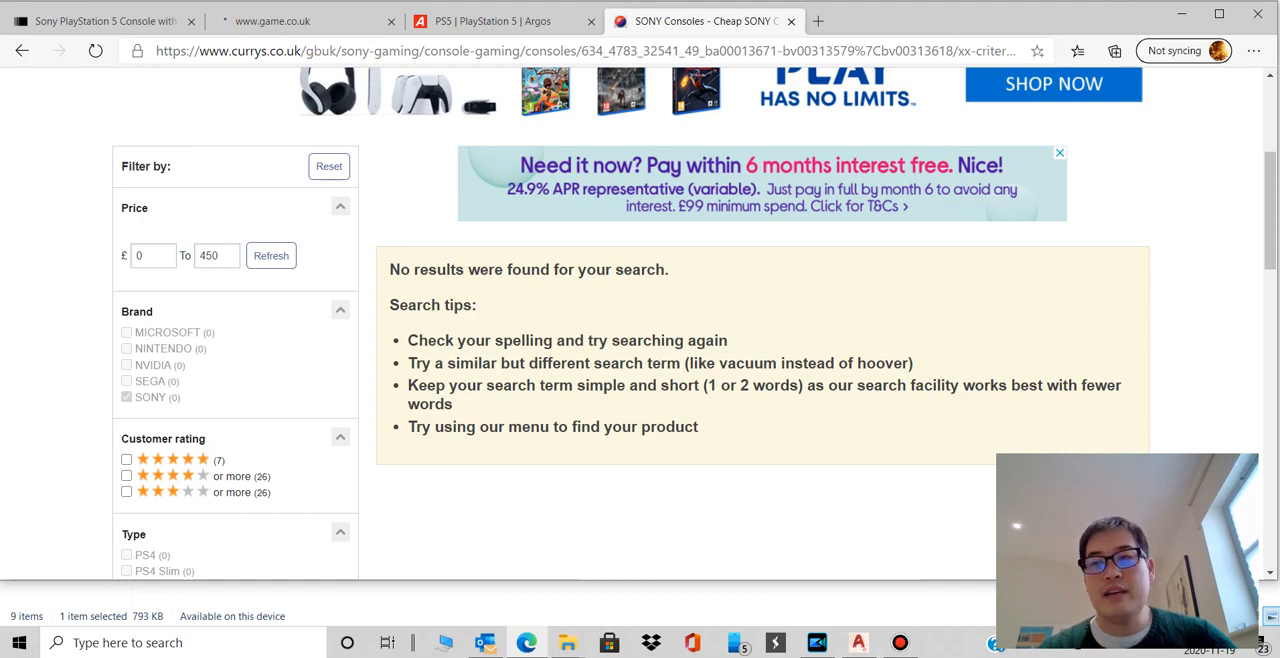
pyautogui.scroll(3)
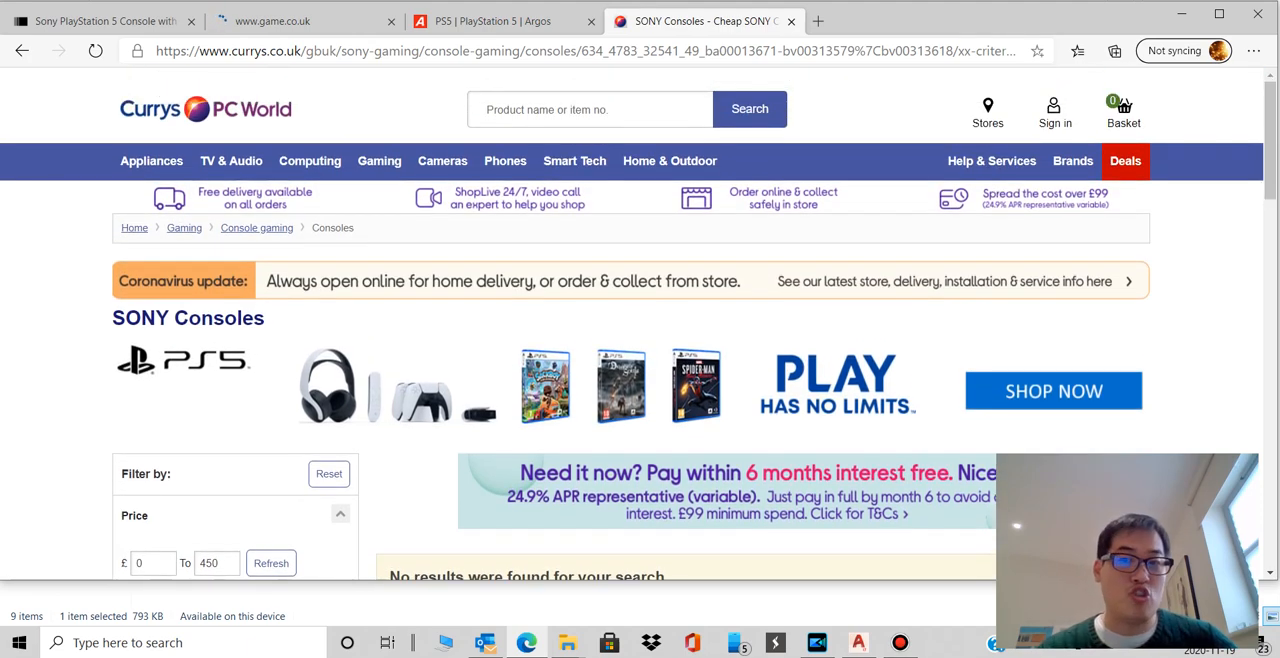
pyautogui.moveTo(1052, 390)
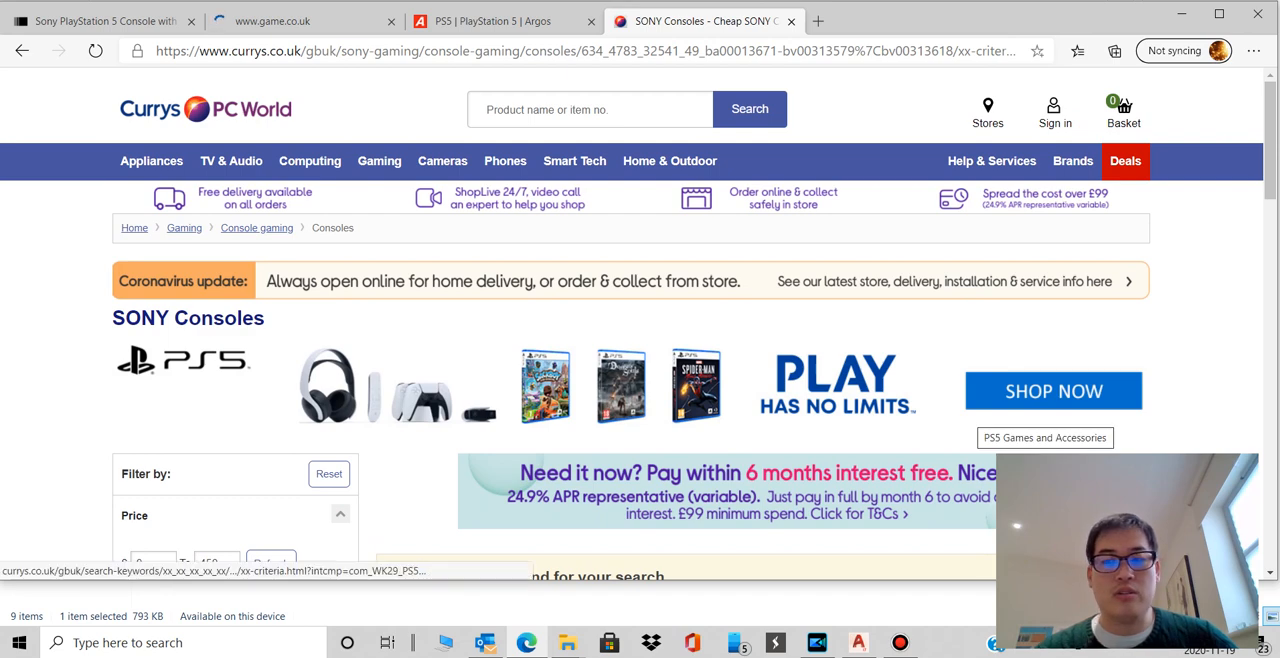
pyautogui.moveTo(1044, 436)
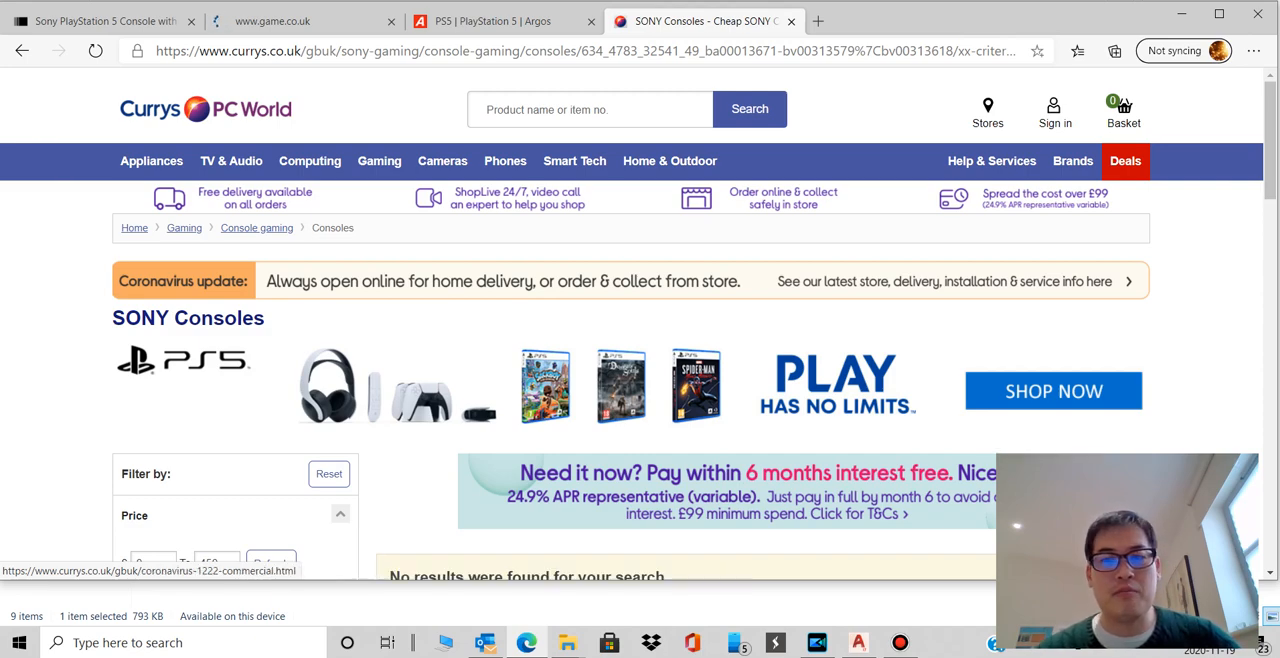
pyautogui.scroll(-3)
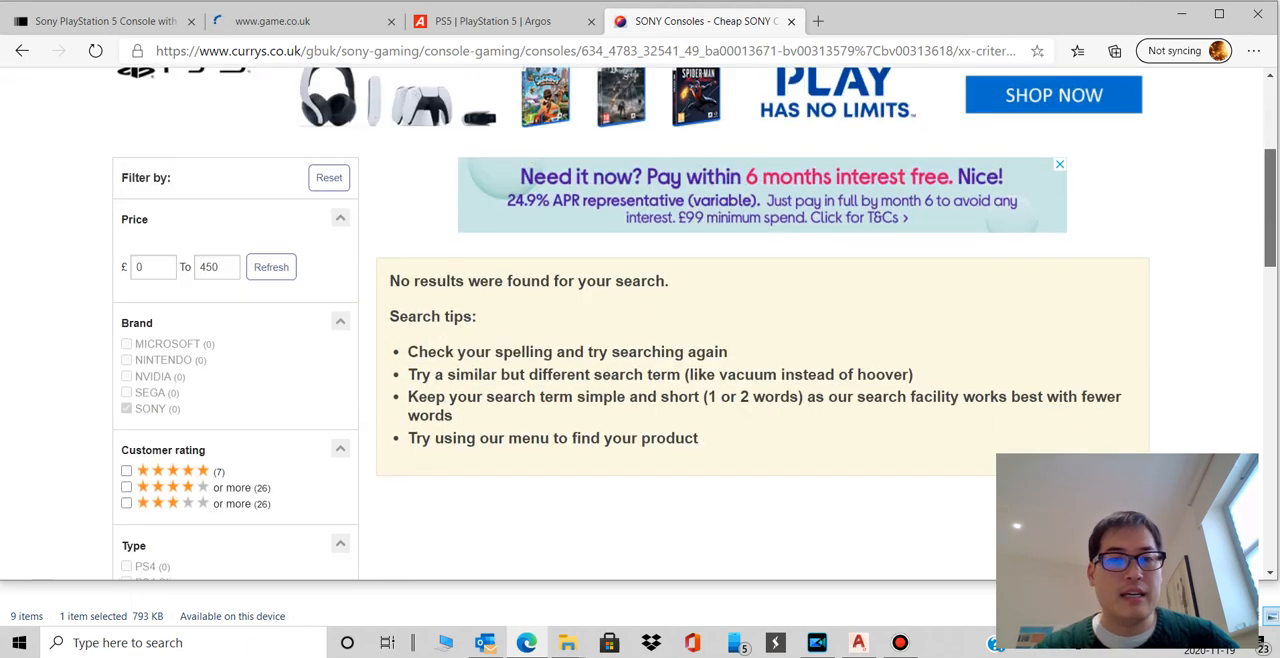
pyautogui.scroll(3)
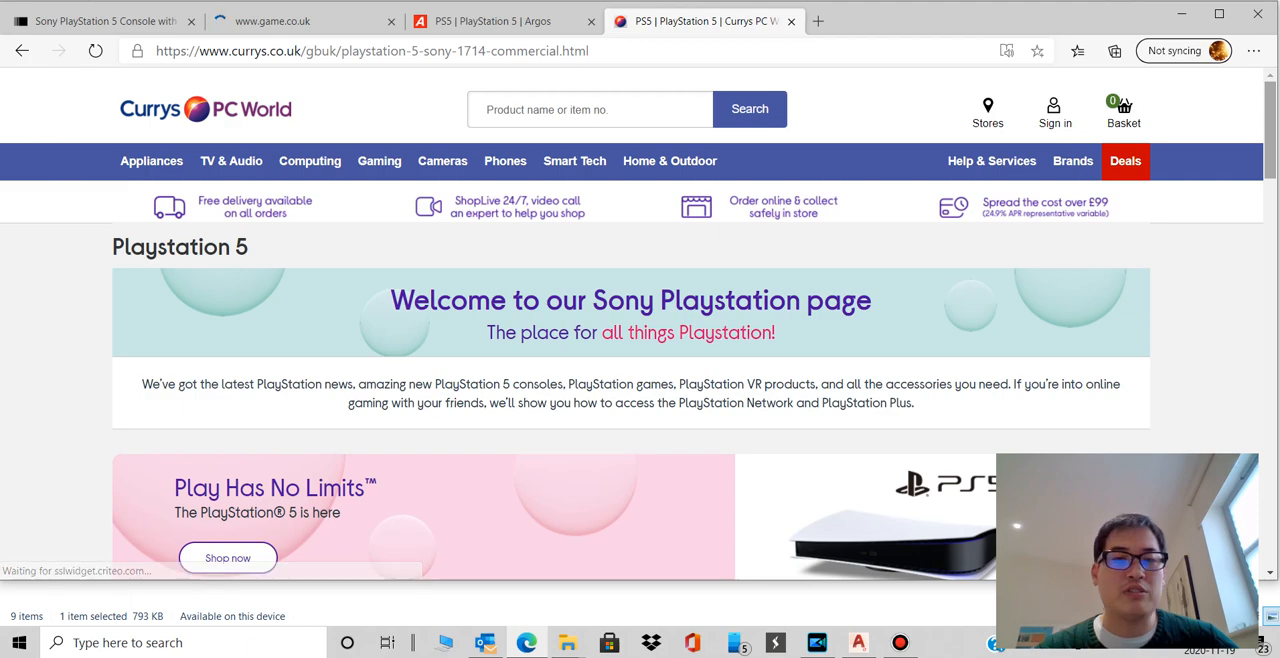
pyautogui.scroll(-3)
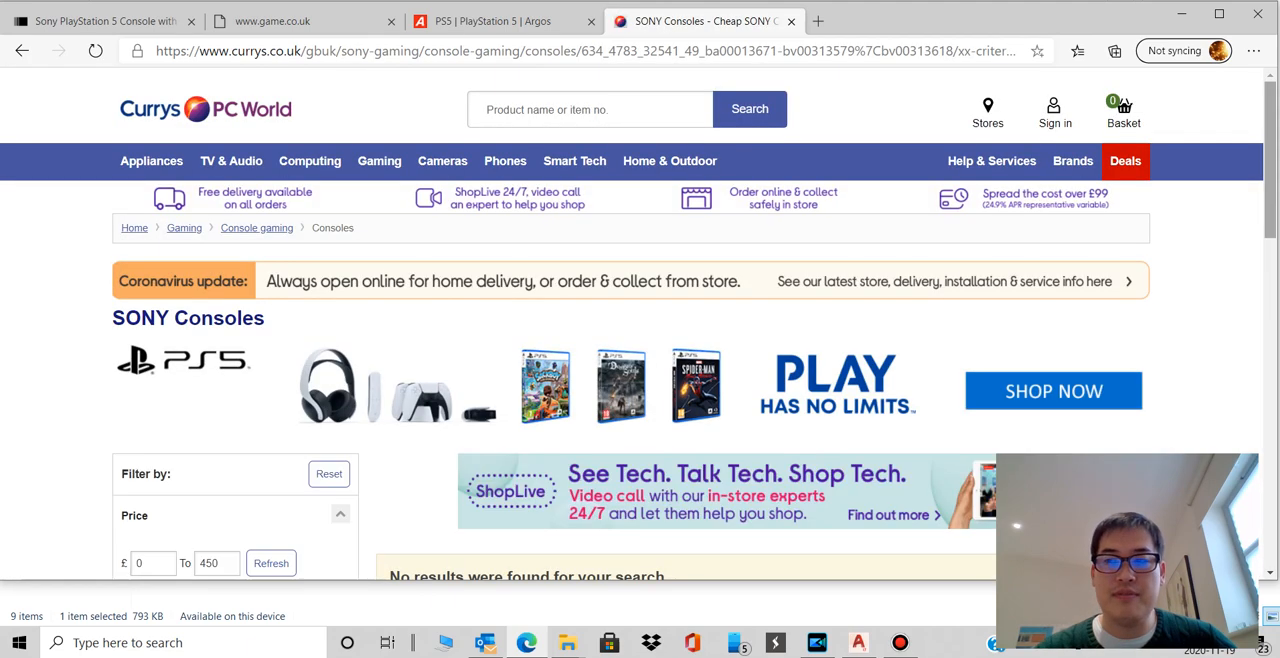
# Review the empty Currys Sony consoles results under £450, then return to the Game PS5 tab.
pyautogui.scroll(-3)
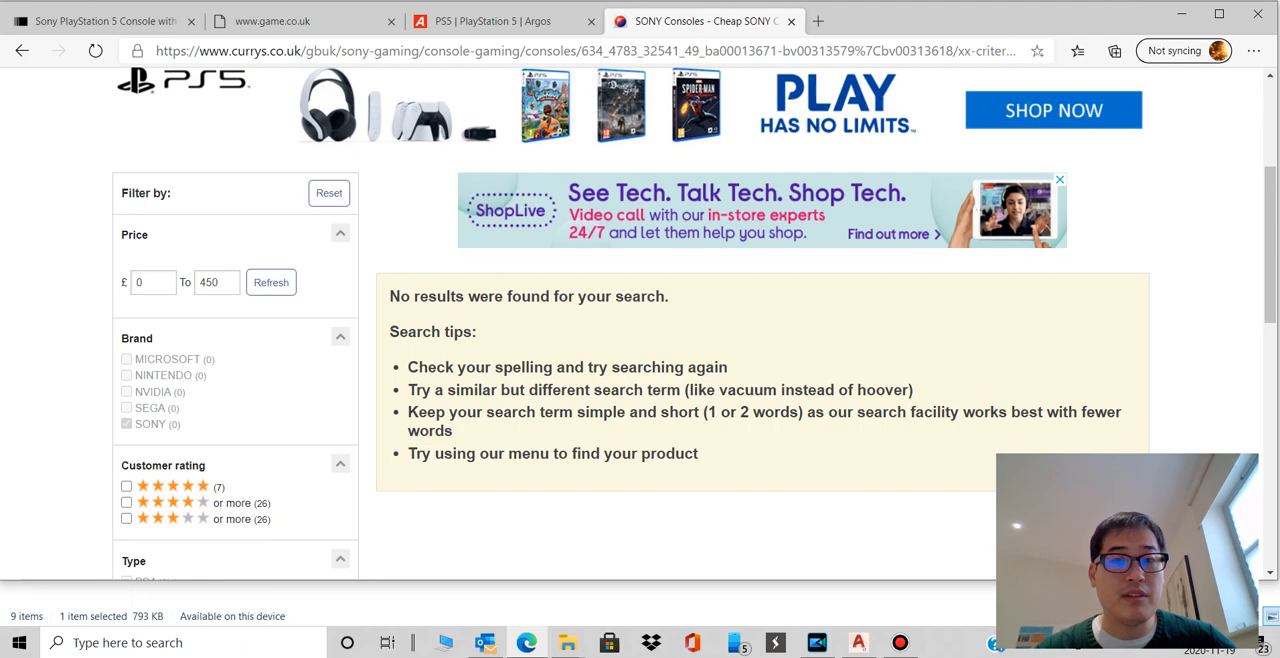
pyautogui.scroll(3)
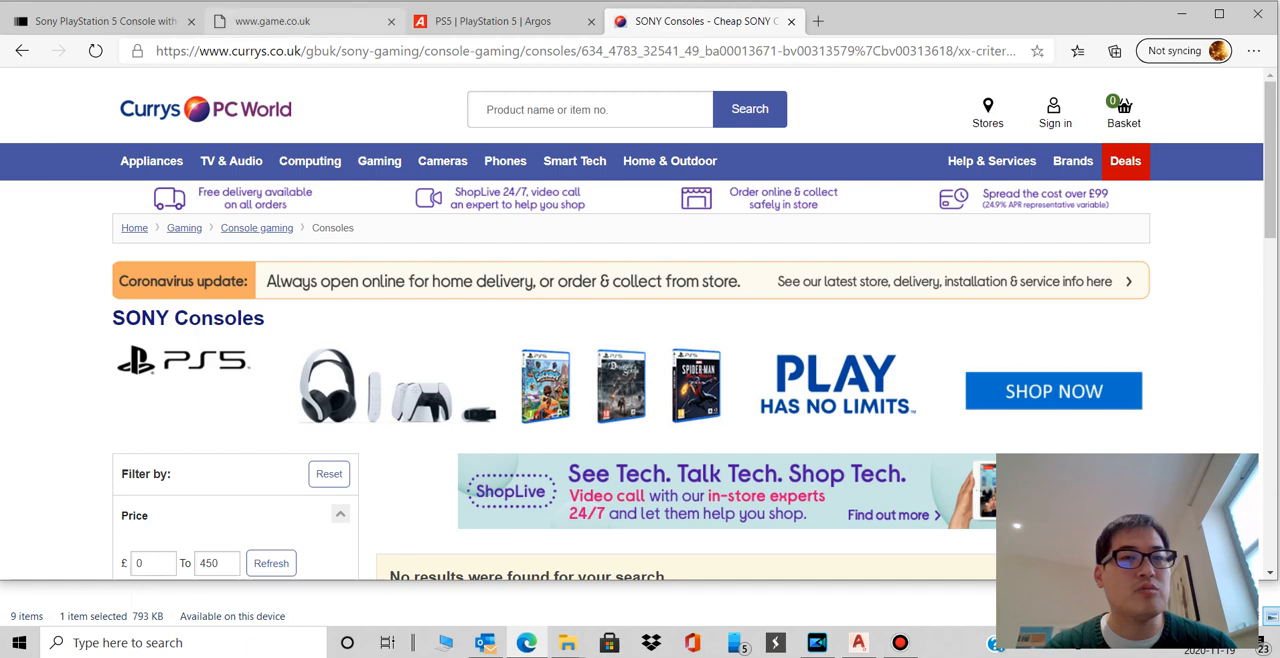
pyautogui.click(290, 20)
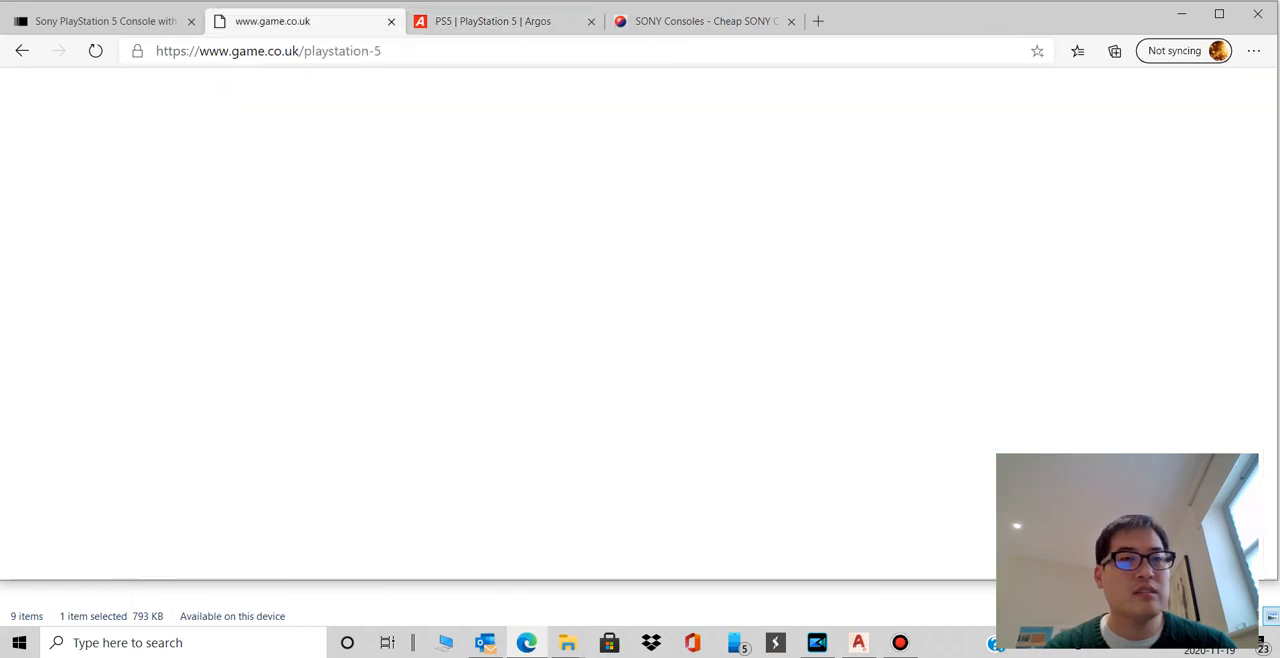